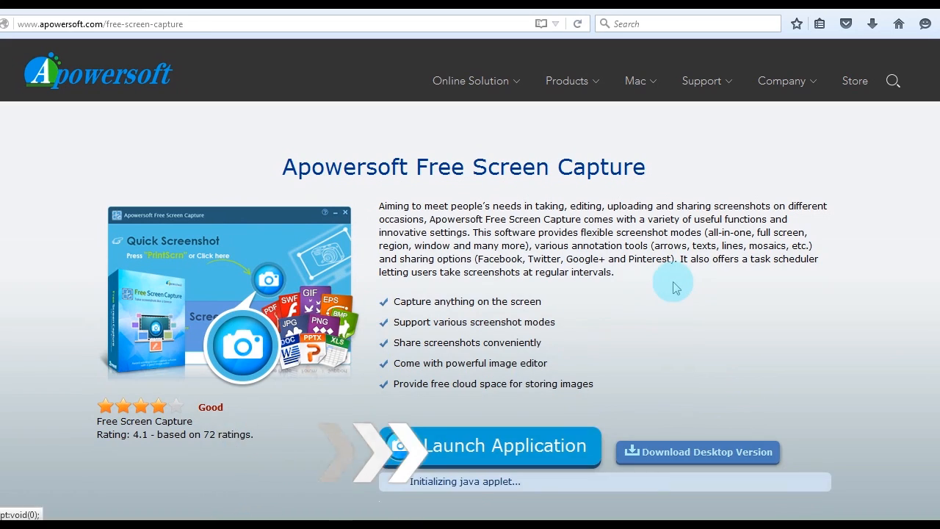
Launch Apowersoft Free Screen Capture from its webpage to capture the PDF region.
left_click(489, 446)
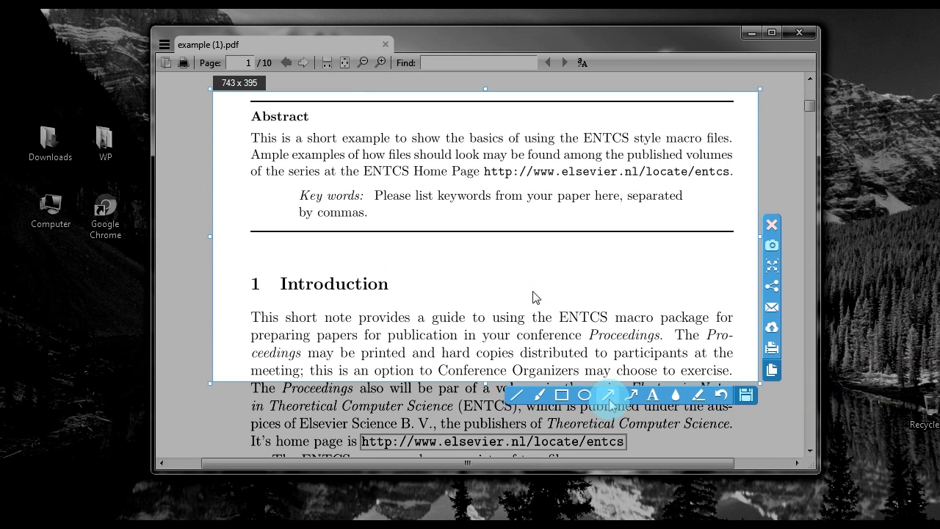
Draw a red arrow to Key words, add a 'keywords' label, and start saving.
left_click(609, 395)
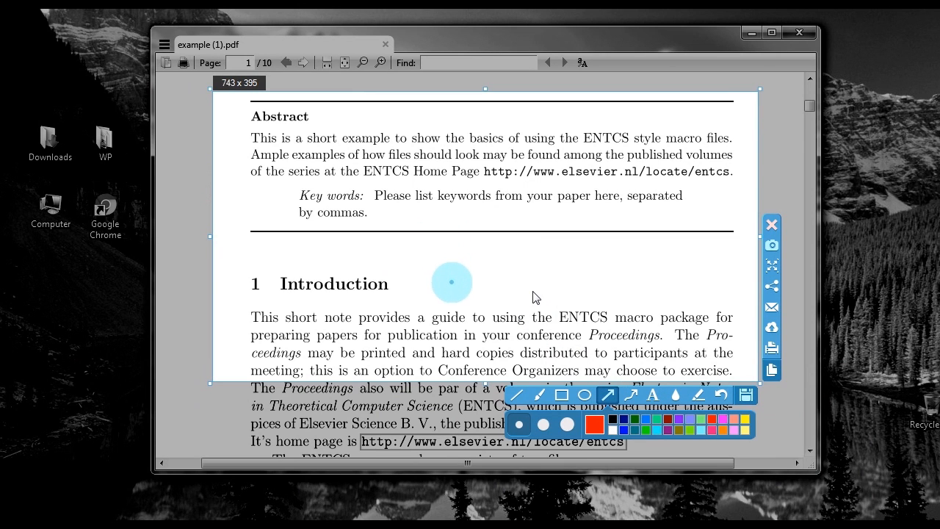
left_click_drag(450, 288, 360, 211)
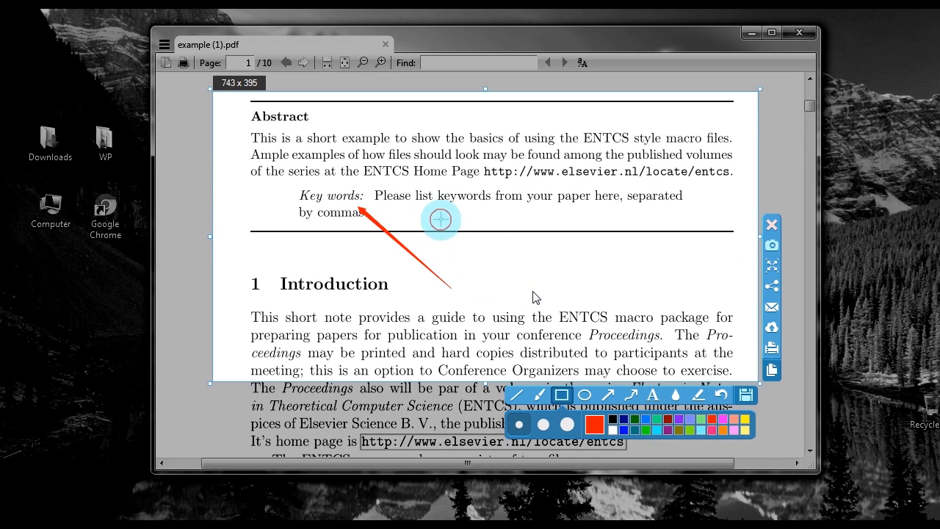
left_click(652, 395)
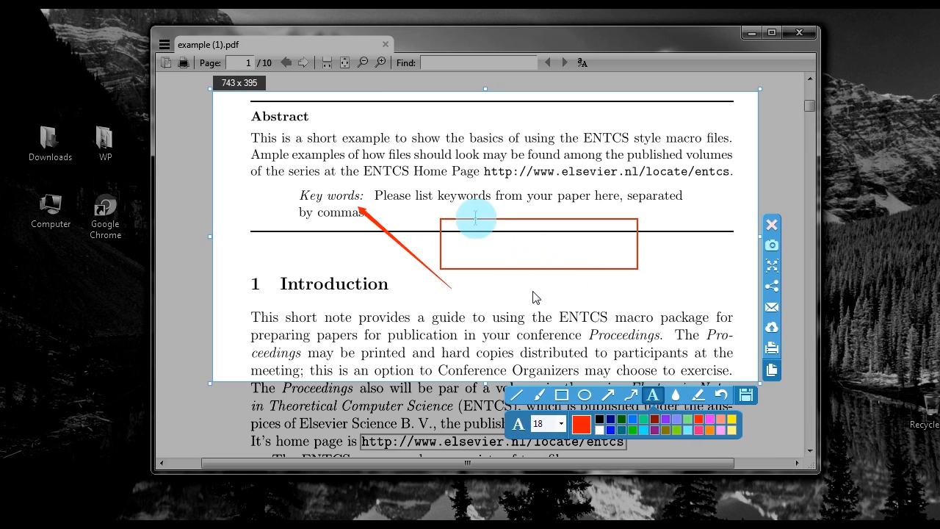
type("Ke")
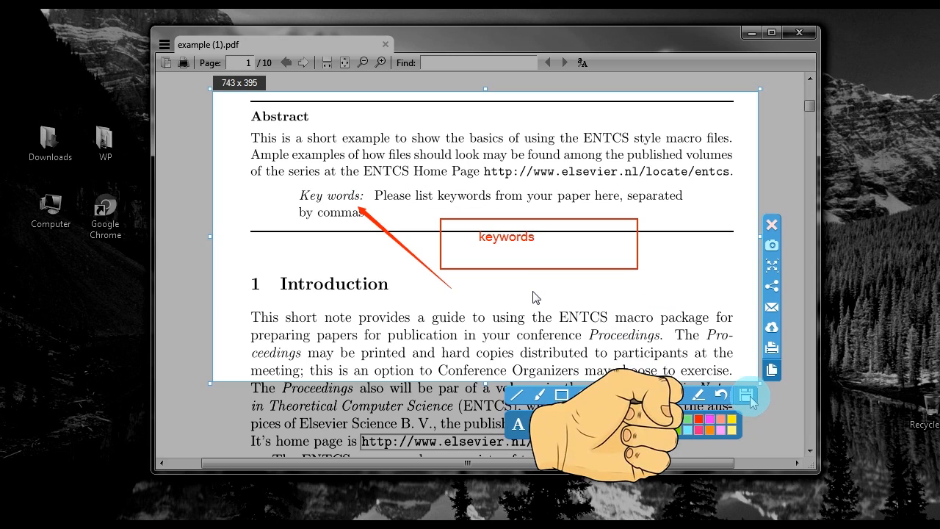
left_click(749, 397)
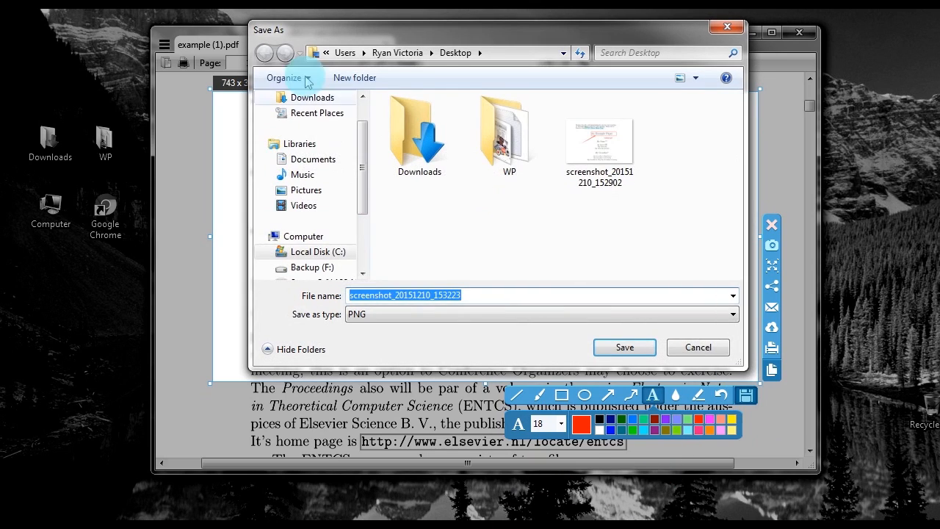
Save the screenshot as a PNG on the desktop and open the saved file.
left_click(626, 346)
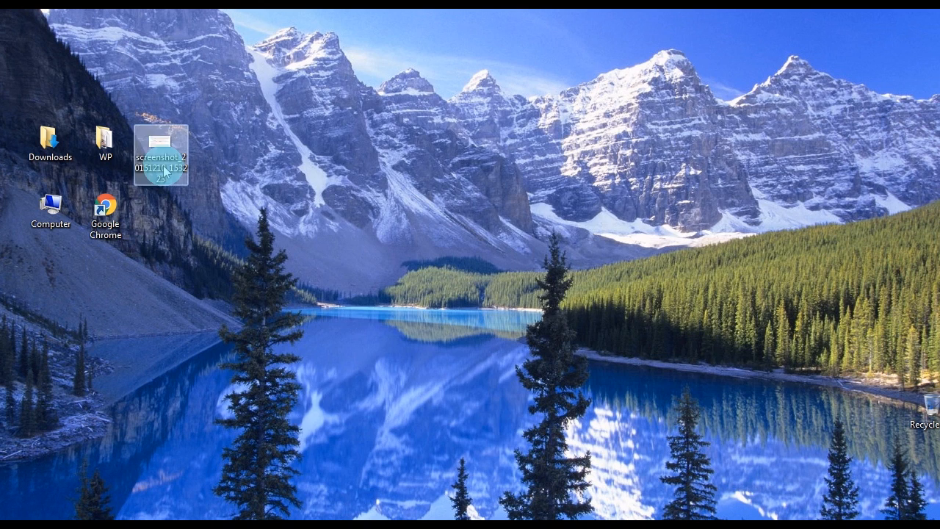
double_click(160, 141)
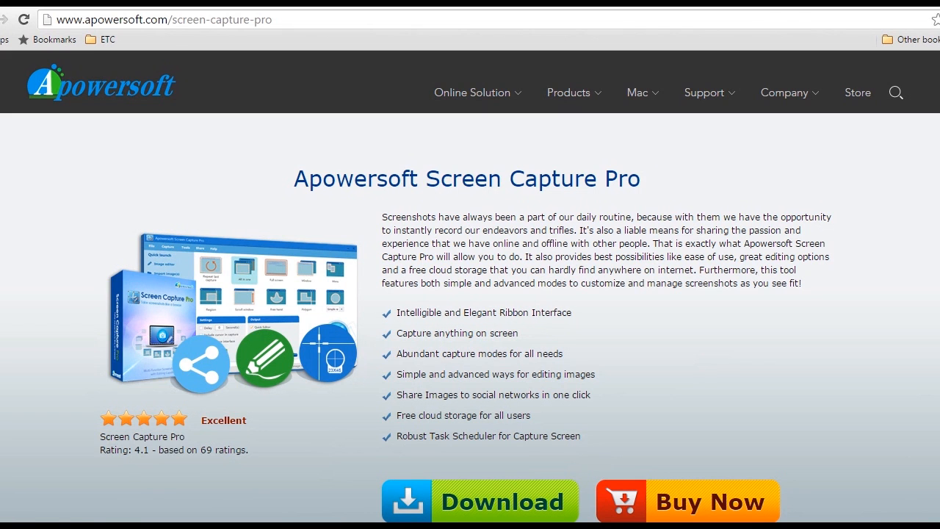
Download the Screen Capture Pro installer and save it to the desktop.
scroll("down", 3)
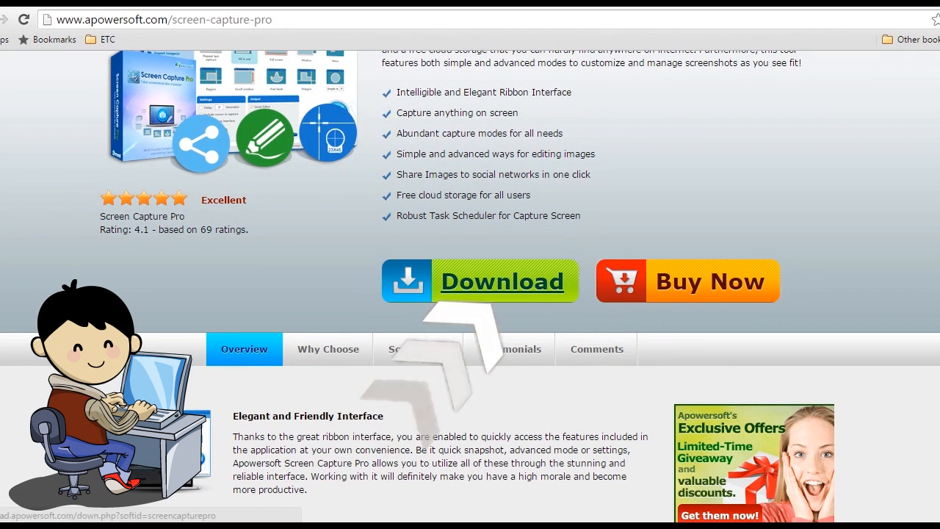
left_click(502, 281)
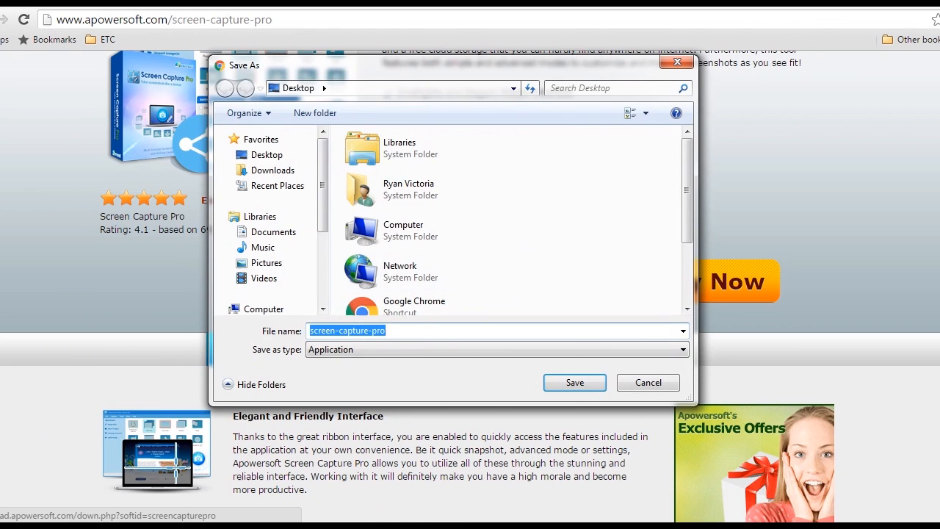
left_click(575, 383)
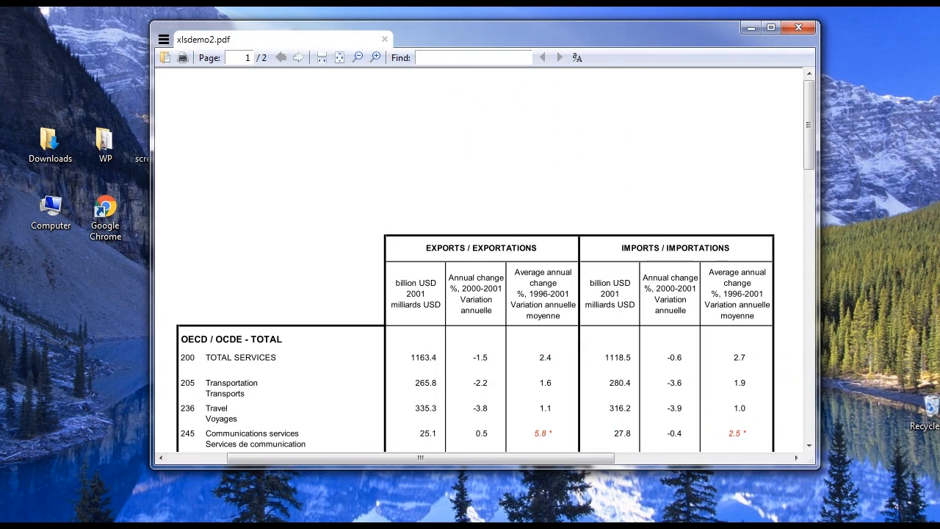
Scroll down through the xlsdemo2.pdf services table for the scrolling-window capture.
scroll("down", 3)
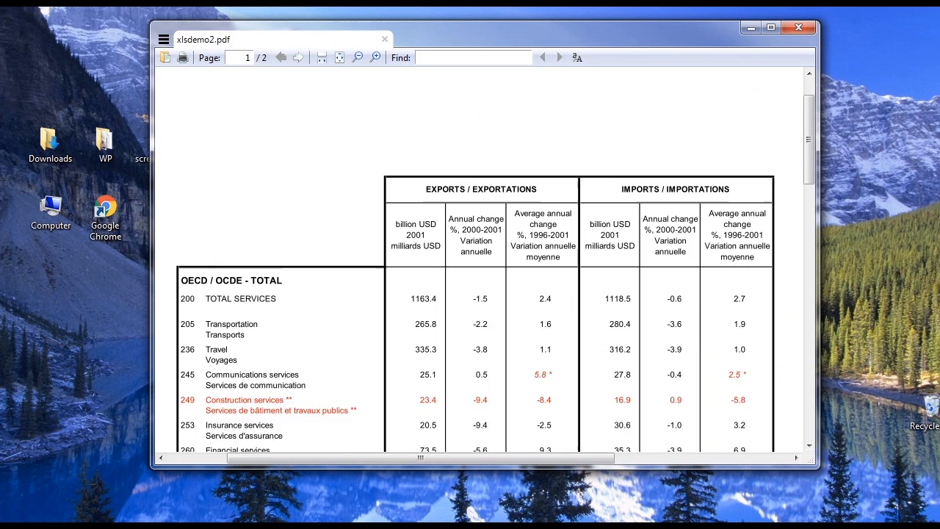
scroll("down", 3)
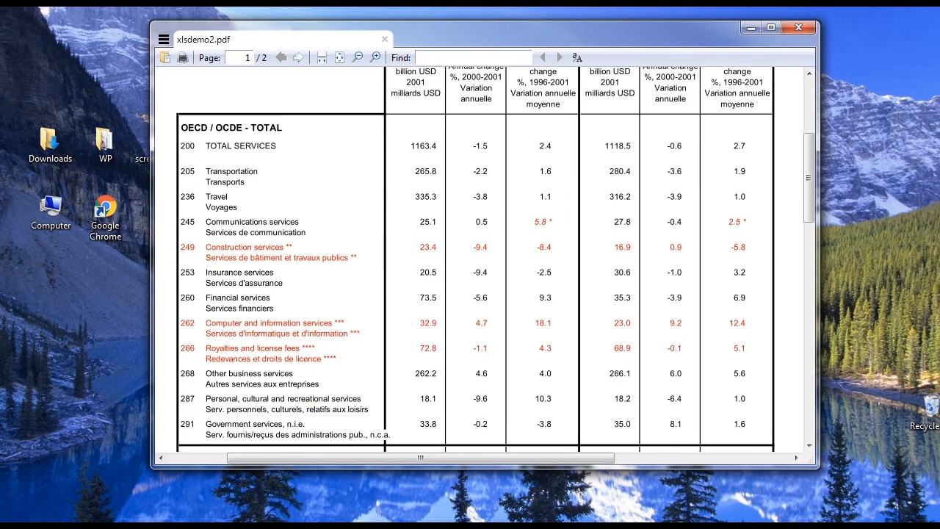
scroll("down", 3)
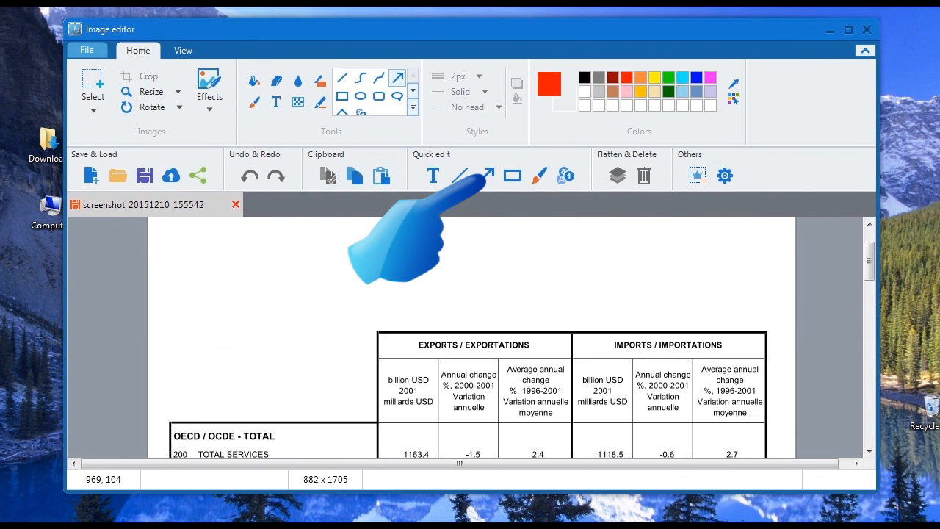
mouse_move(485, 175)
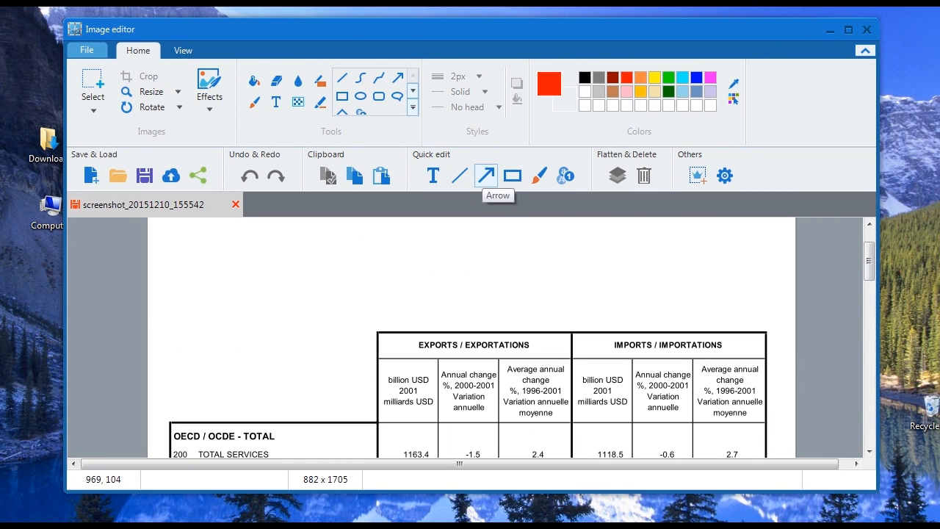
Draw a red arrow toward the table and type 'sample pdf' above it.
left_click_drag(221, 333, 301, 322)
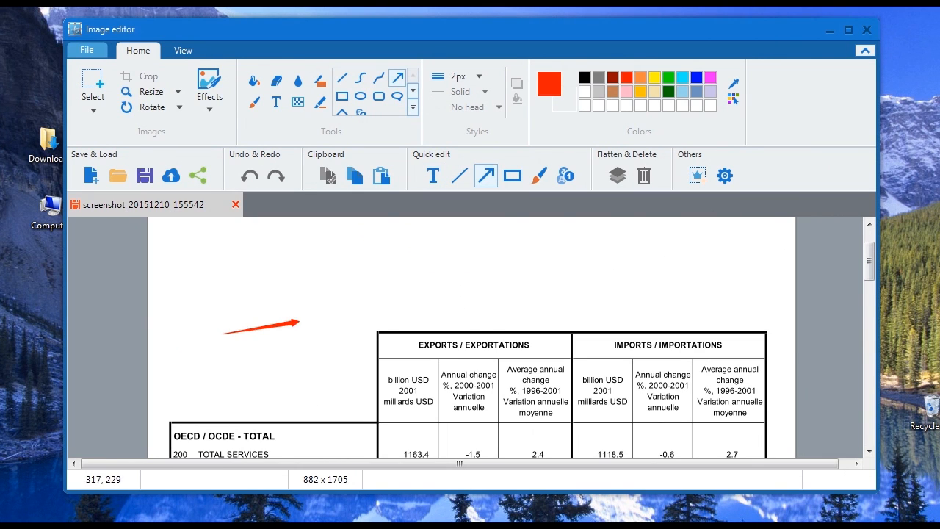
left_click(434, 175)
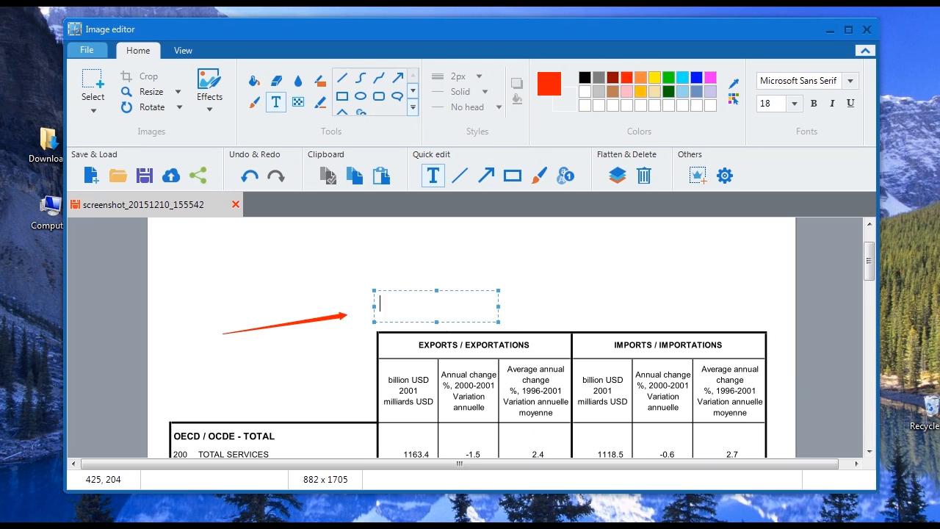
type("sample")
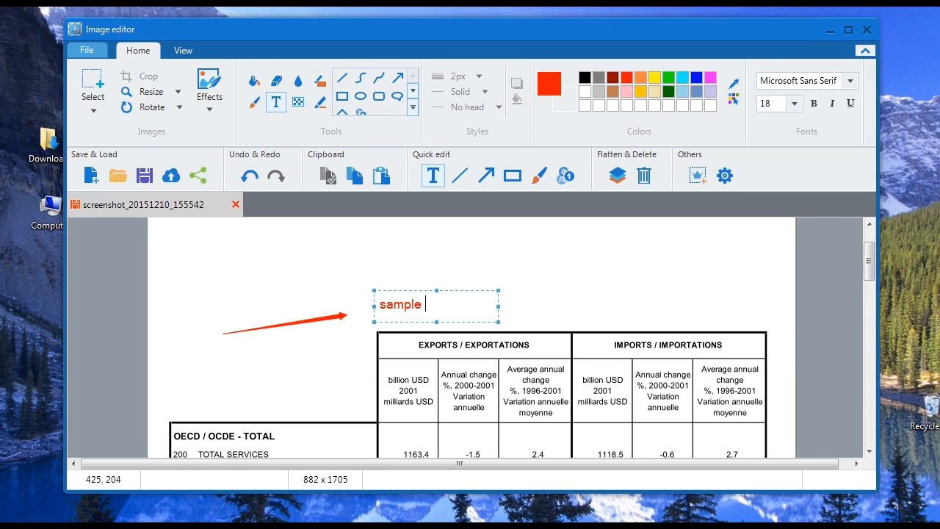
type("pdf")
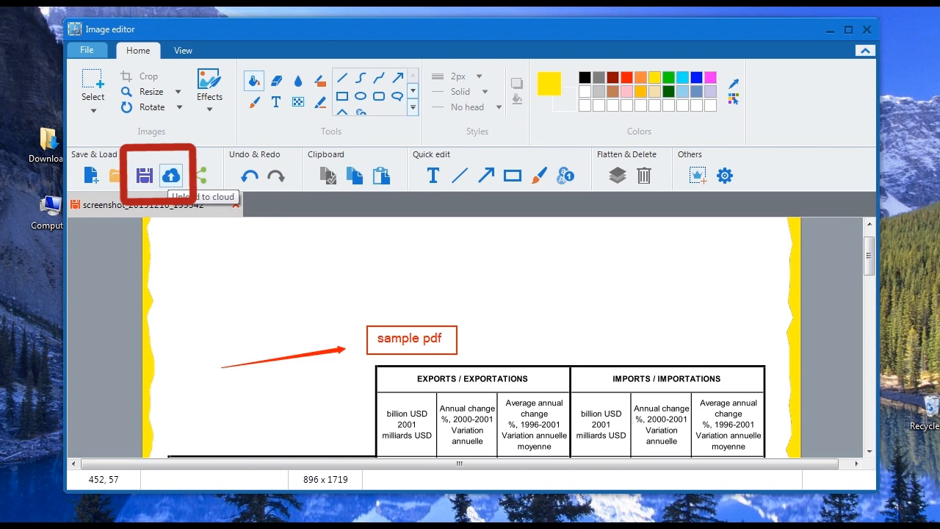
mouse_move(197, 175)
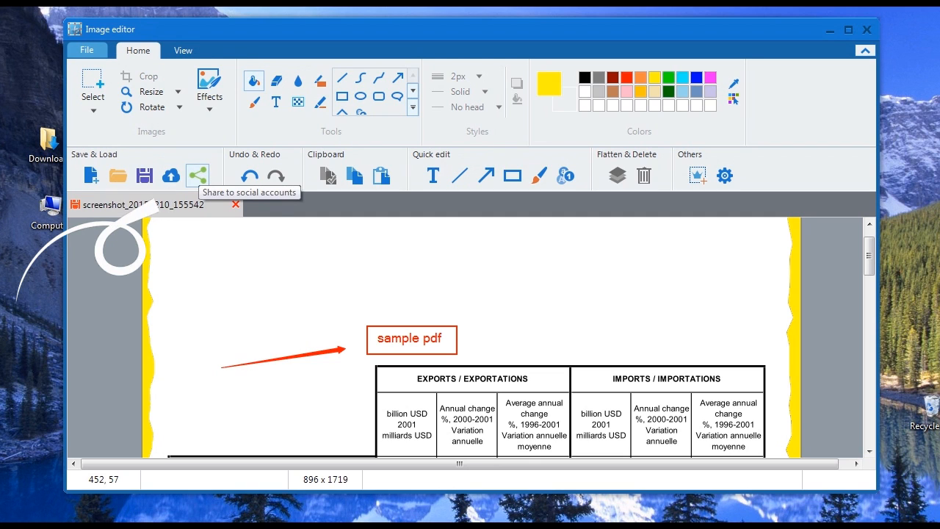
Choose Facebook from the Share dropdown for the annotated screenshot.
left_click(197, 175)
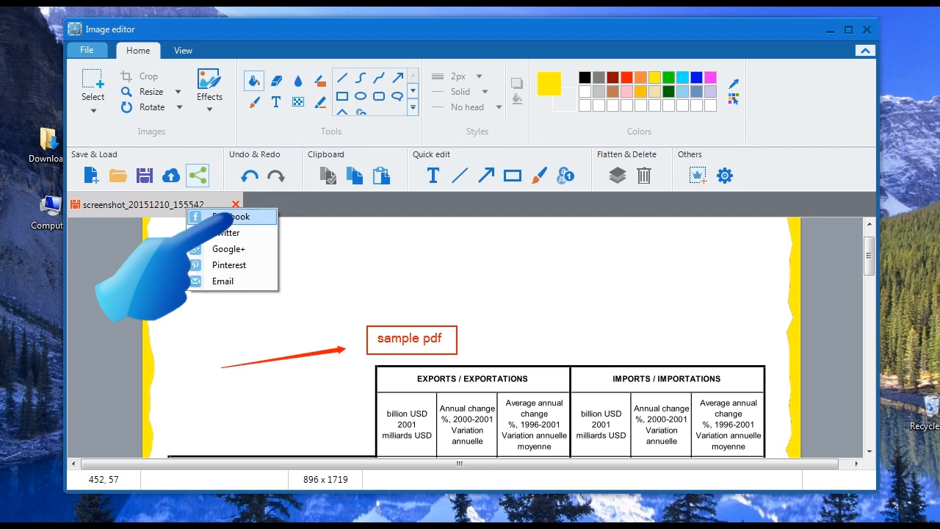
left_click(230, 216)
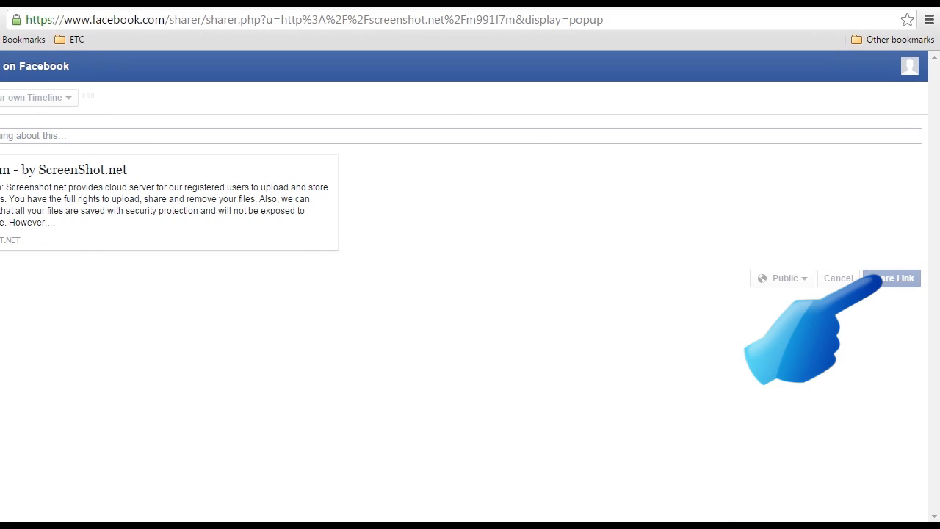
Share the Screenshot.net link publicly on your Facebook timeline.
left_click(902, 278)
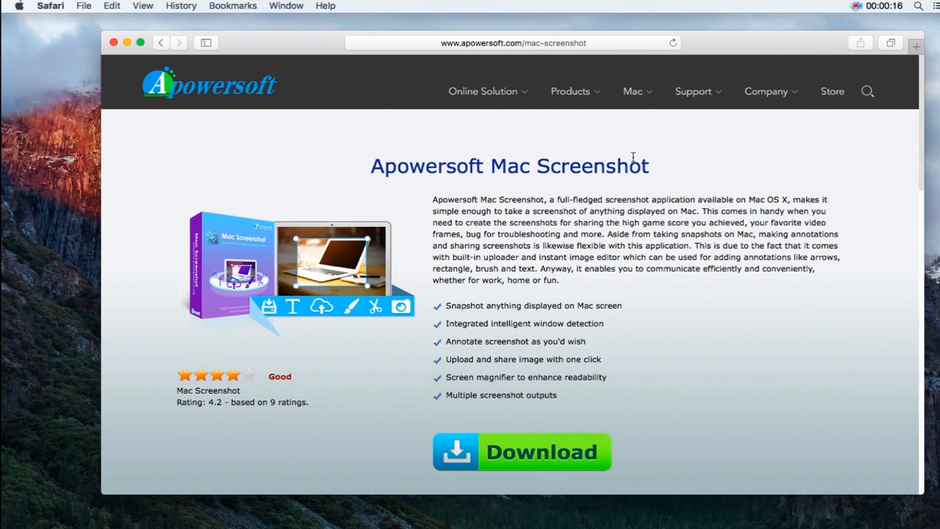
scroll("down", 3)
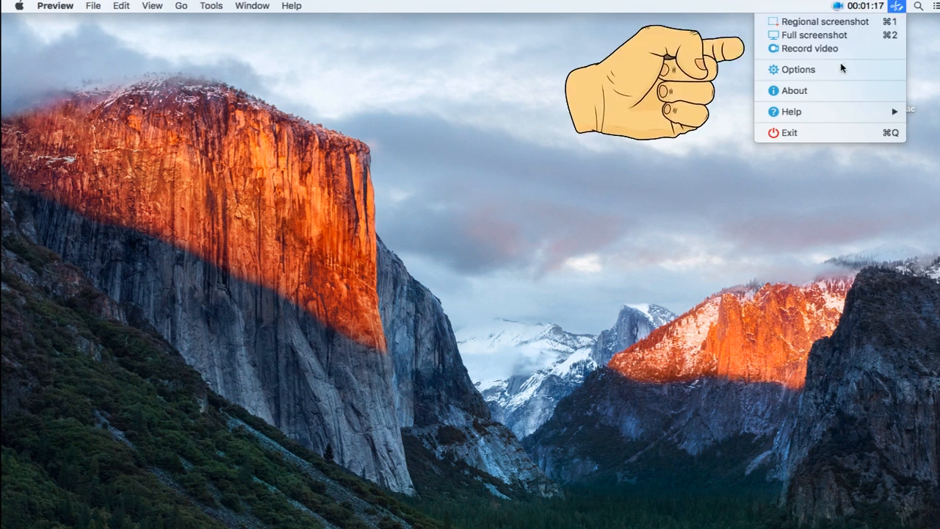
Review the capture save folder in Mac Screenshot's Options, then close the window.
left_click(797, 69)
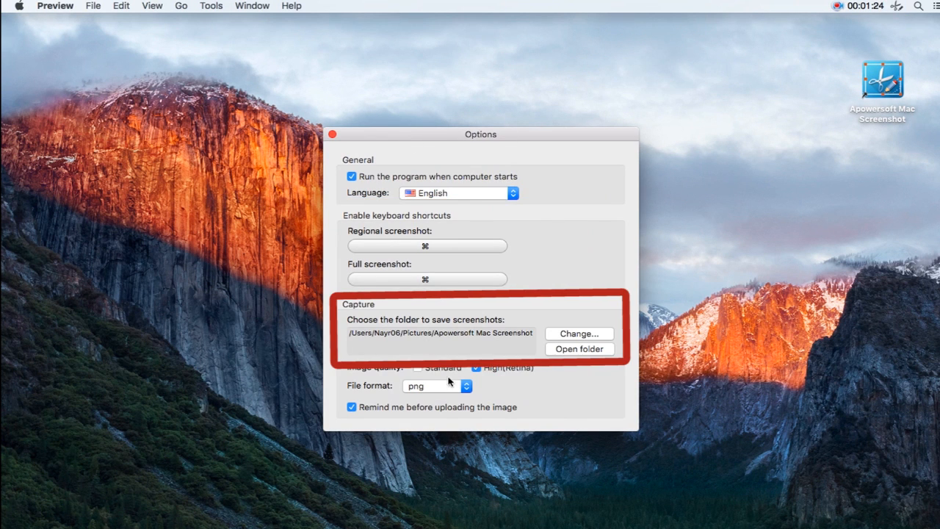
left_click(333, 133)
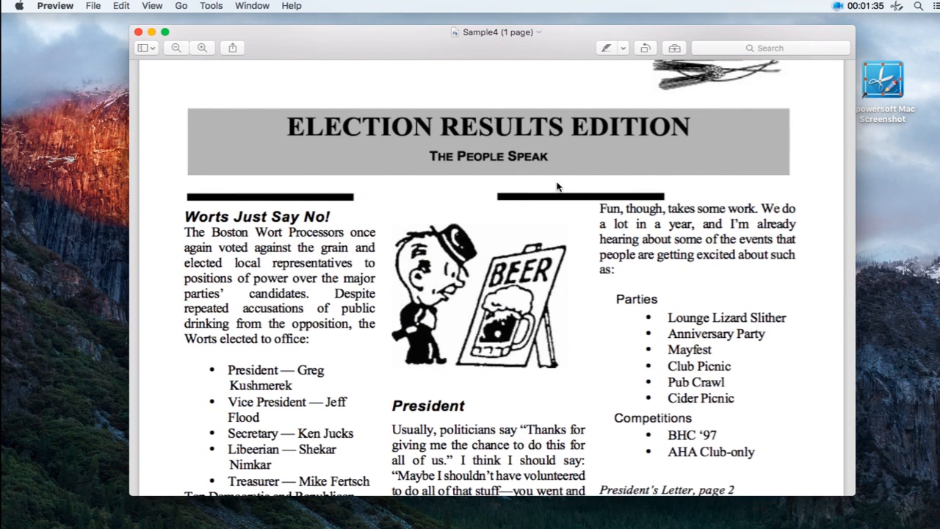
mouse_move(764, 69)
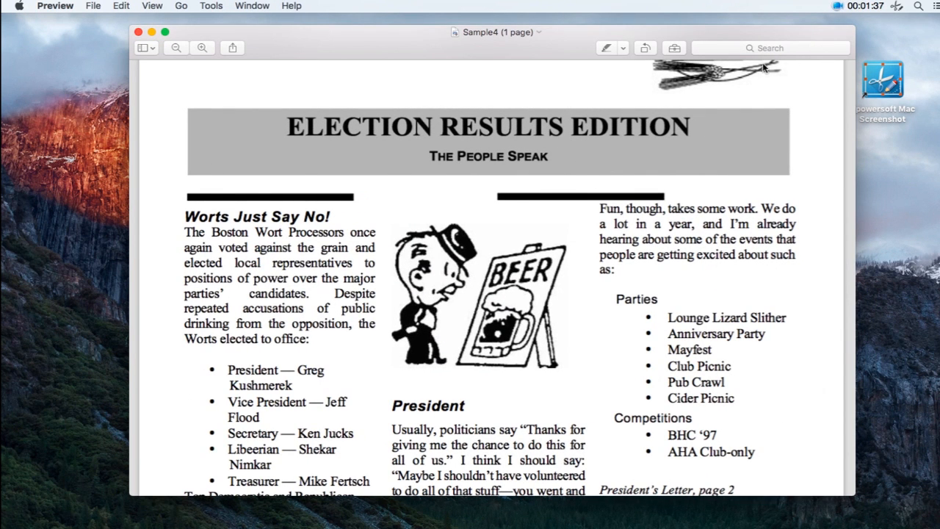
Start a regional screenshot from the Mac Screenshot menu-bar icon.
left_click(903, 5)
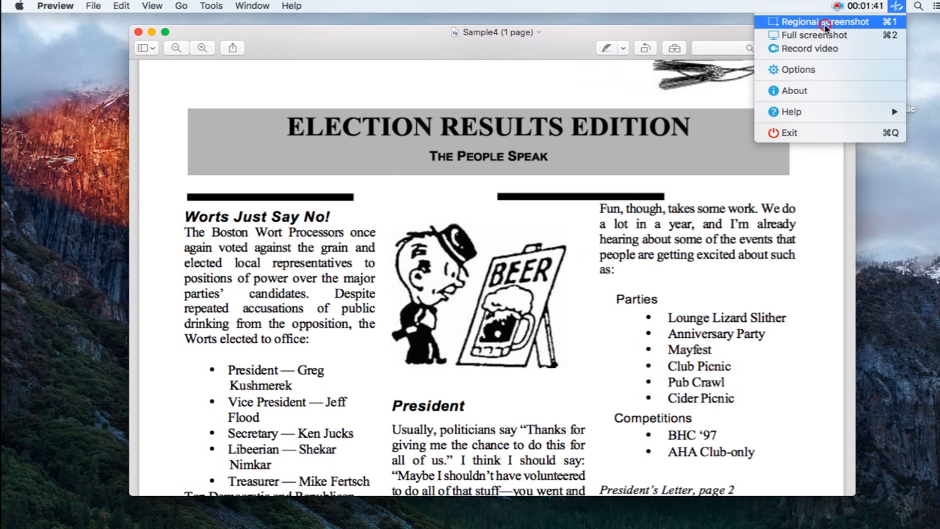
left_click(815, 23)
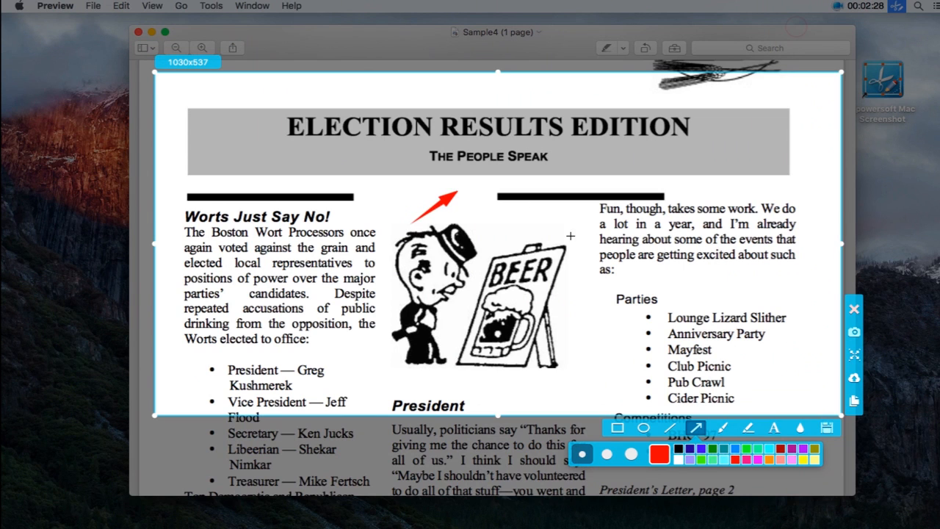
Circle 'The People Speak' in red, caption it 'what is he thinking?', upload as file01.
left_click(641, 428)
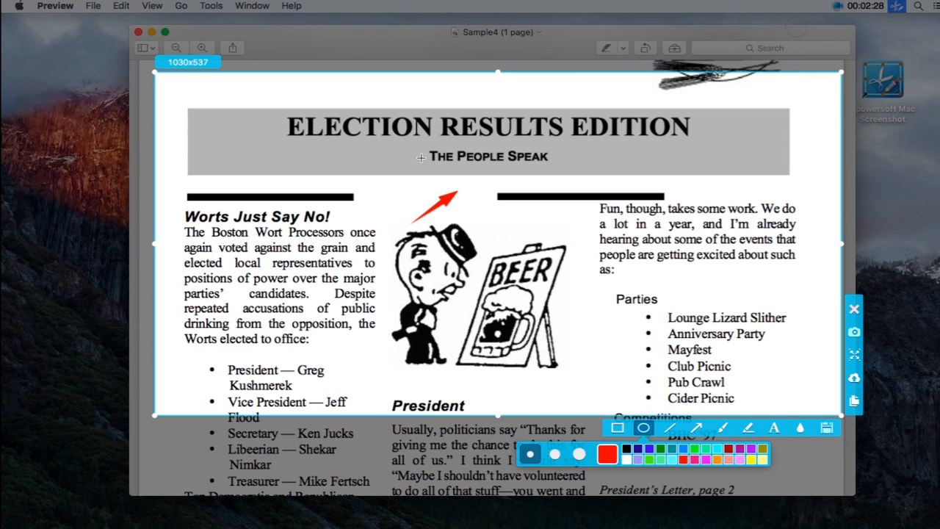
left_click_drag(421, 157, 591, 193)
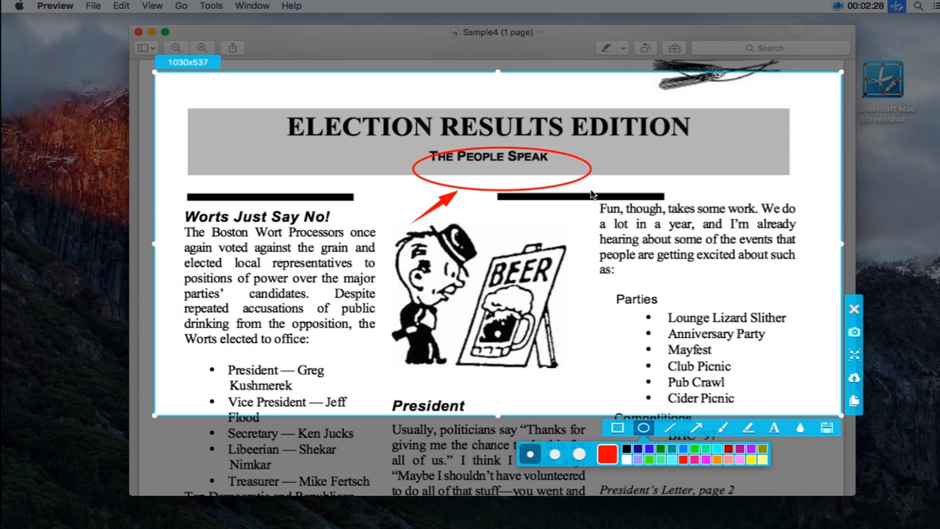
left_click(774, 428)
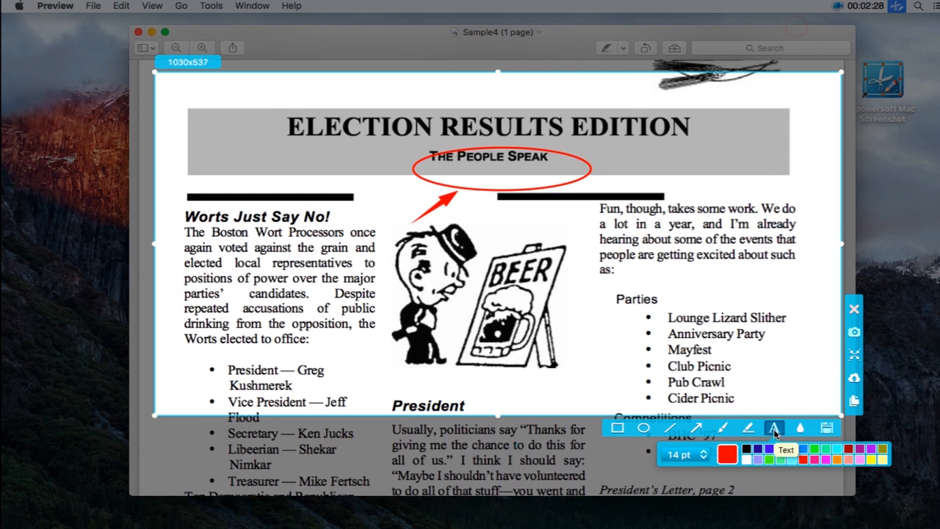
left_click(462, 167)
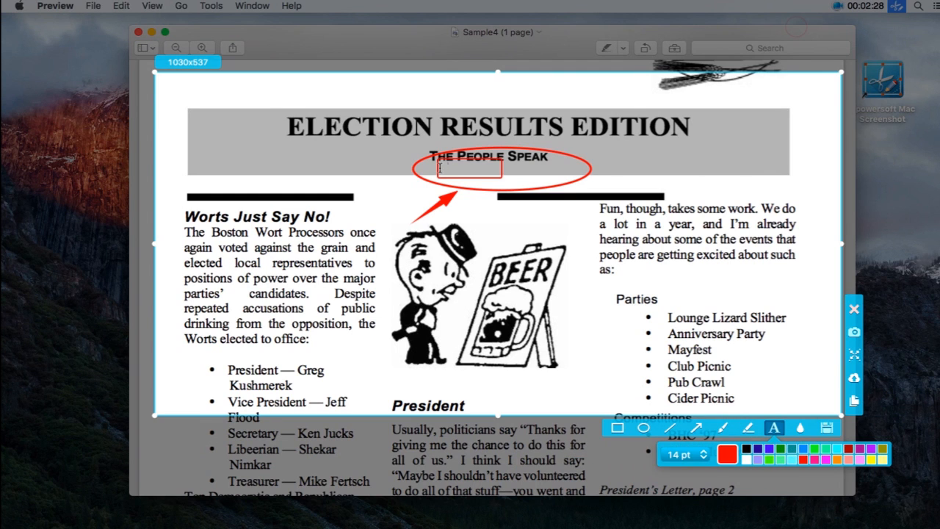
type("what is he thinking?")
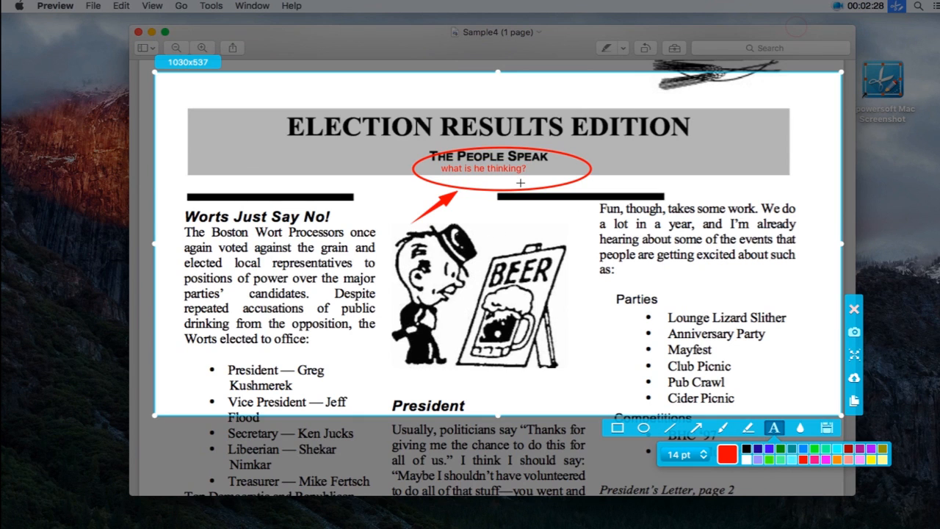
mouse_move(785, 299)
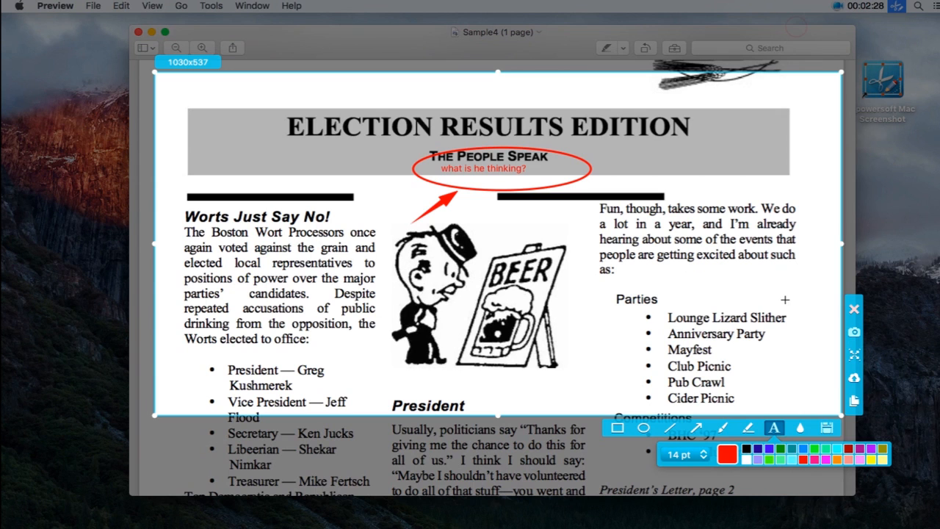
mouse_move(827, 429)
type("file01")
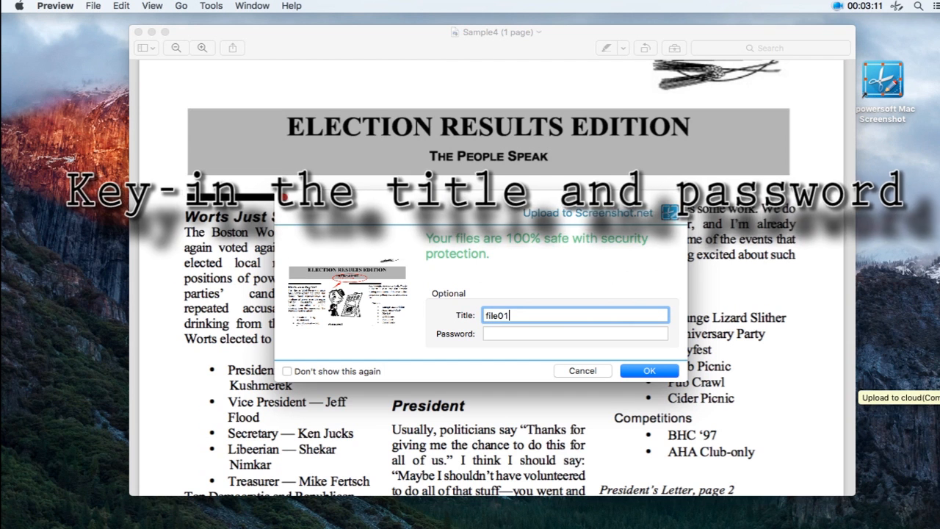
left_click(649, 370)
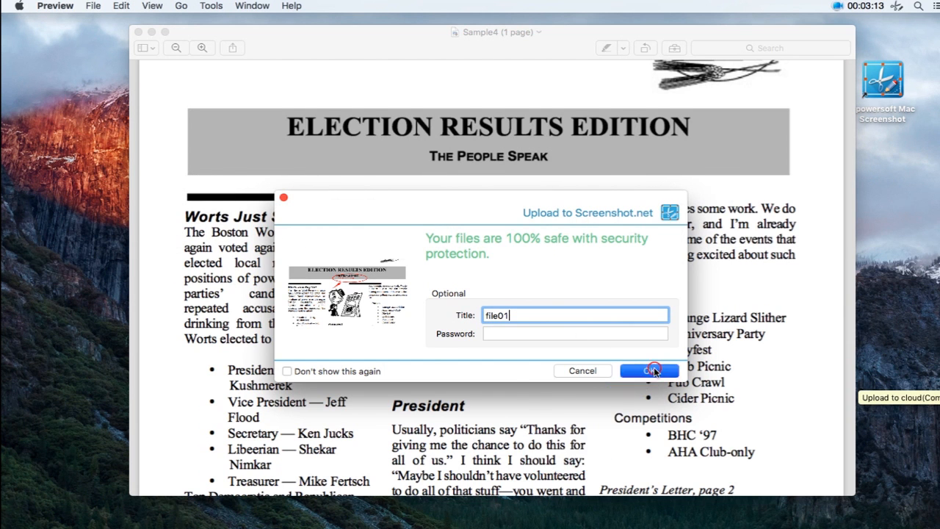
left_click(653, 371)
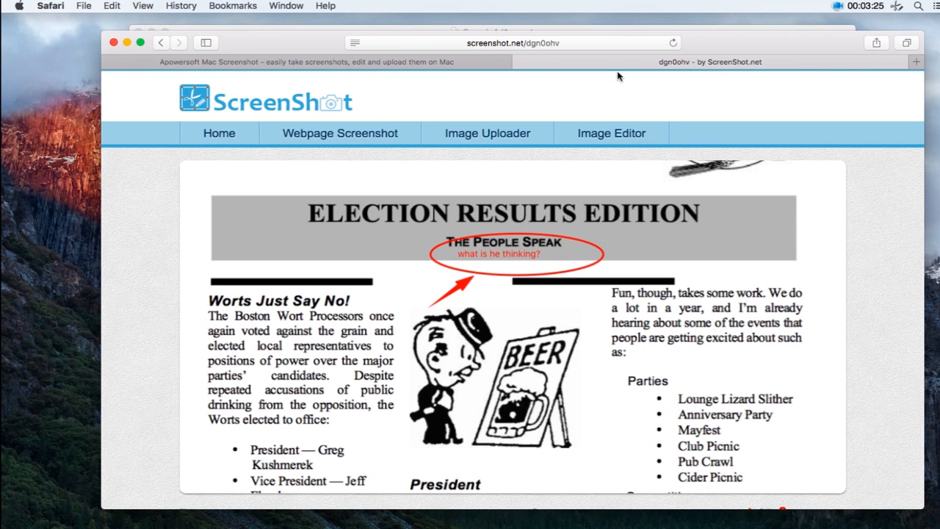
Show file01's Image Link as HTML embed code on Screenshot.net.
scroll("down", 3)
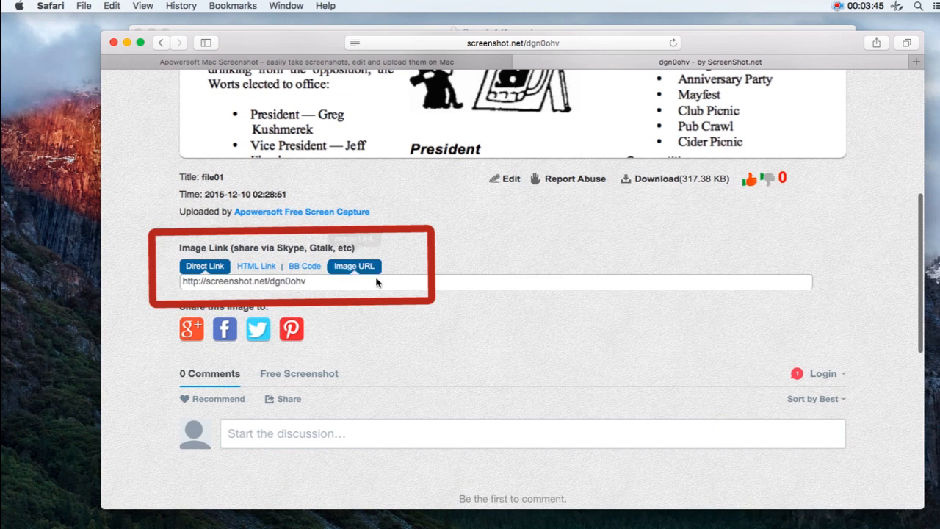
left_click(256, 266)
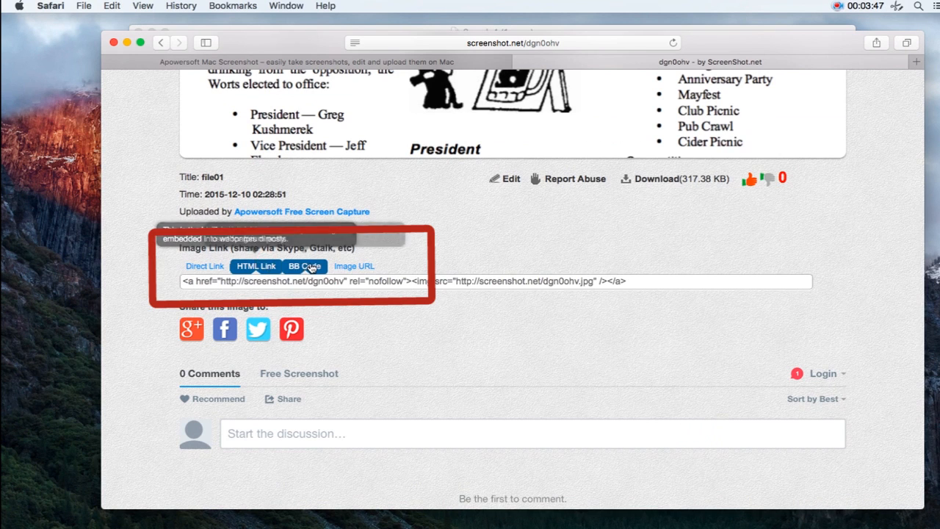